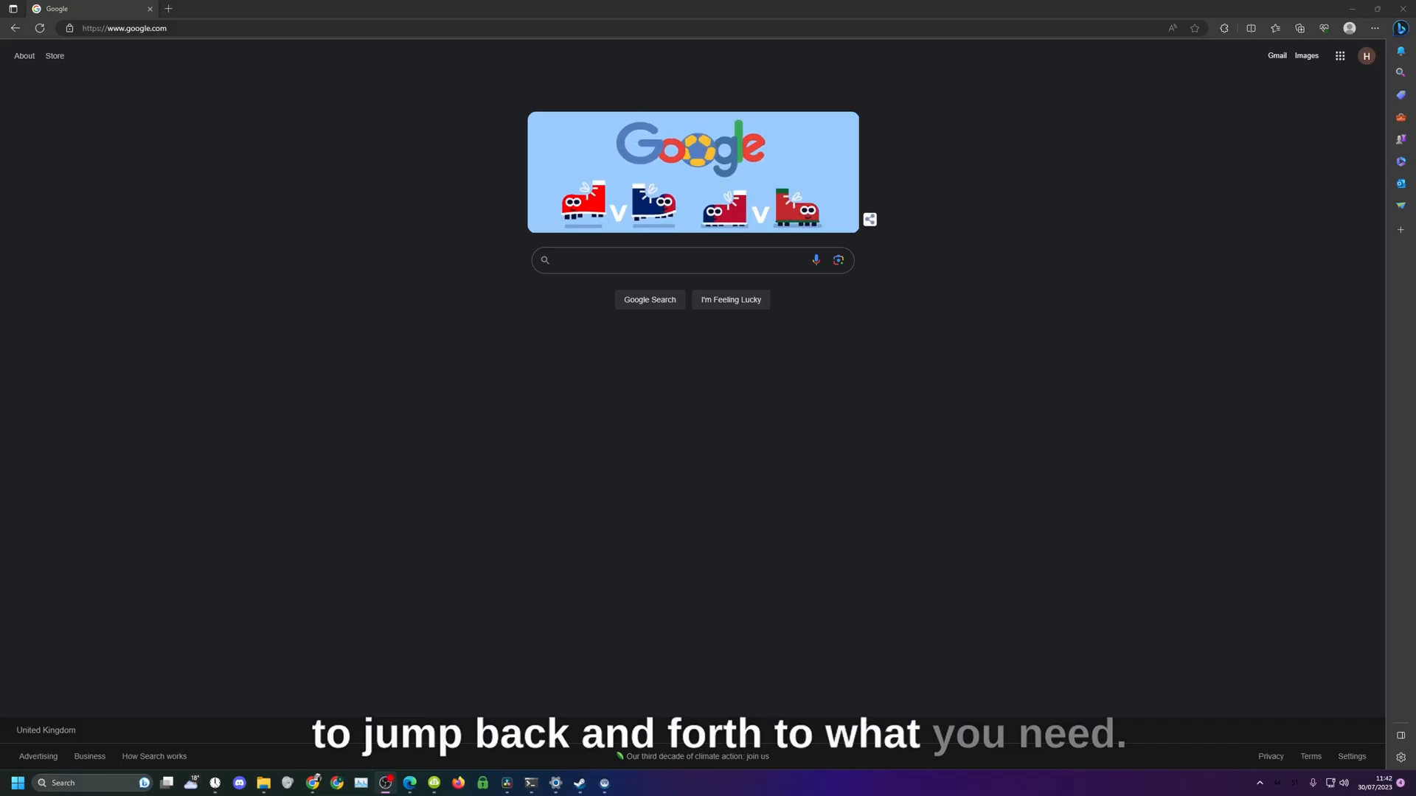
- Search Google for 'mod assistant beat saber'
{"action": "left_click", "coordinate": [676, 260]}
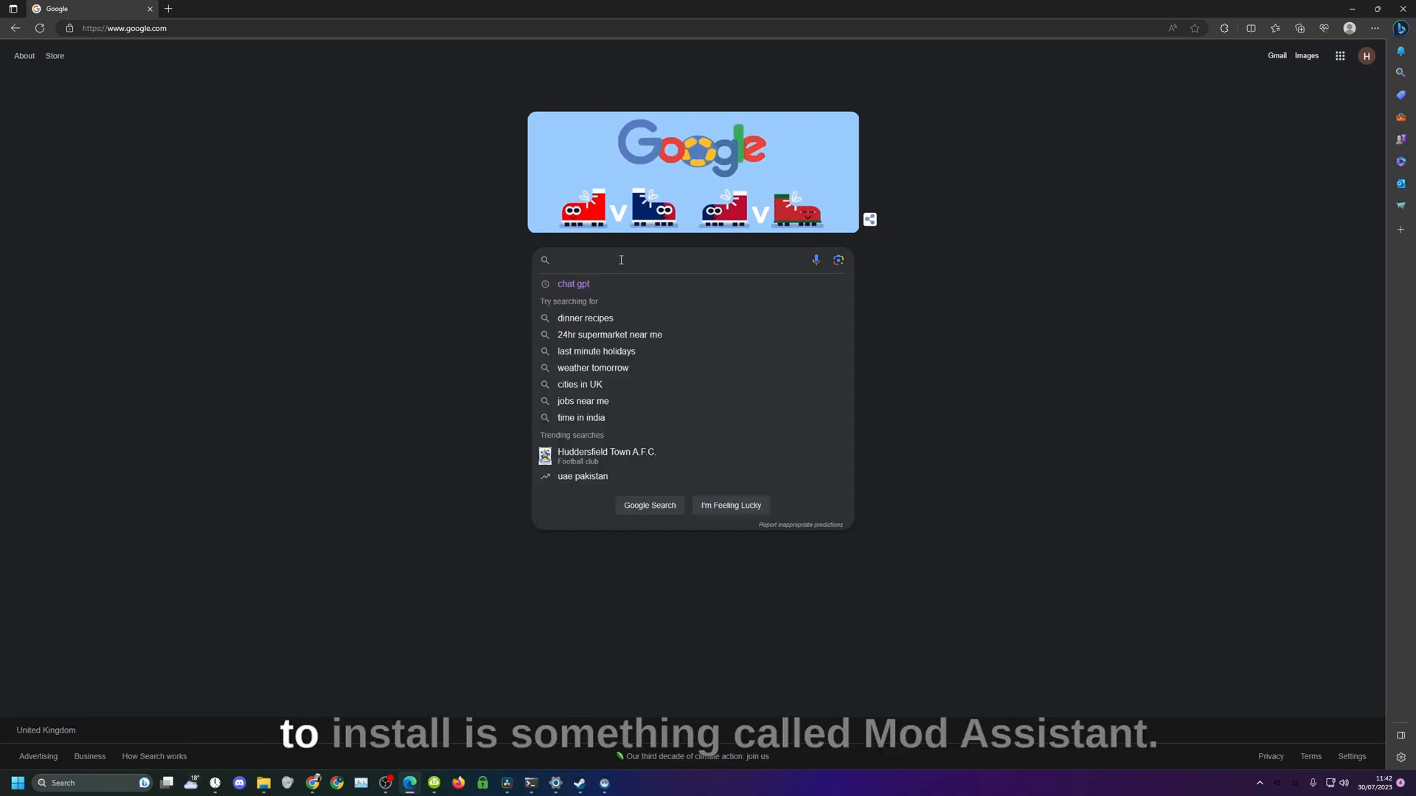
{"action": "type", "text": "mod assistant beat saber"}
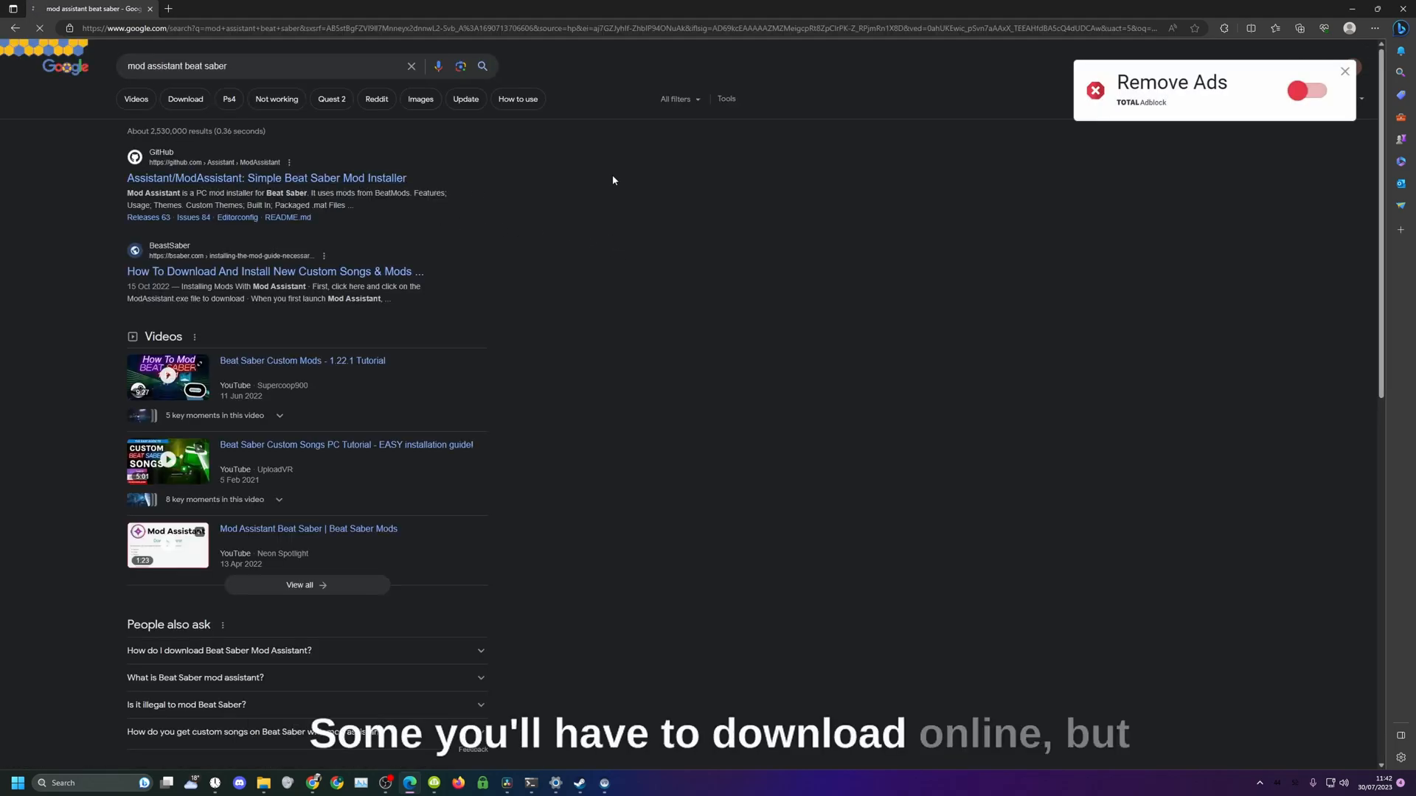
- Download ModAssistant.exe from the latest v1.1.32 release on the ModAssistant GitHub repository
{"action": "left_click", "coordinate": [266, 177]}
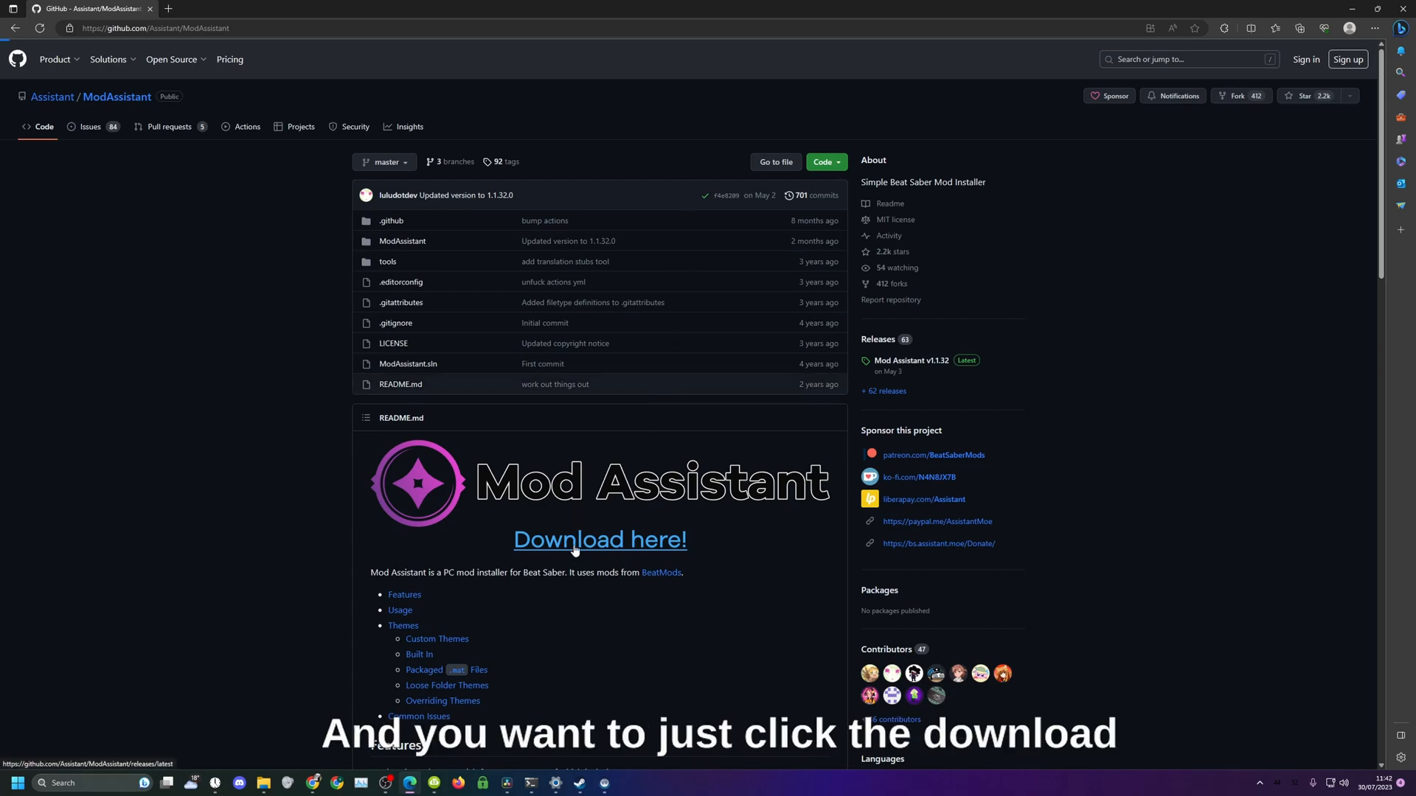
{"action": "left_click", "coordinate": [599, 539]}
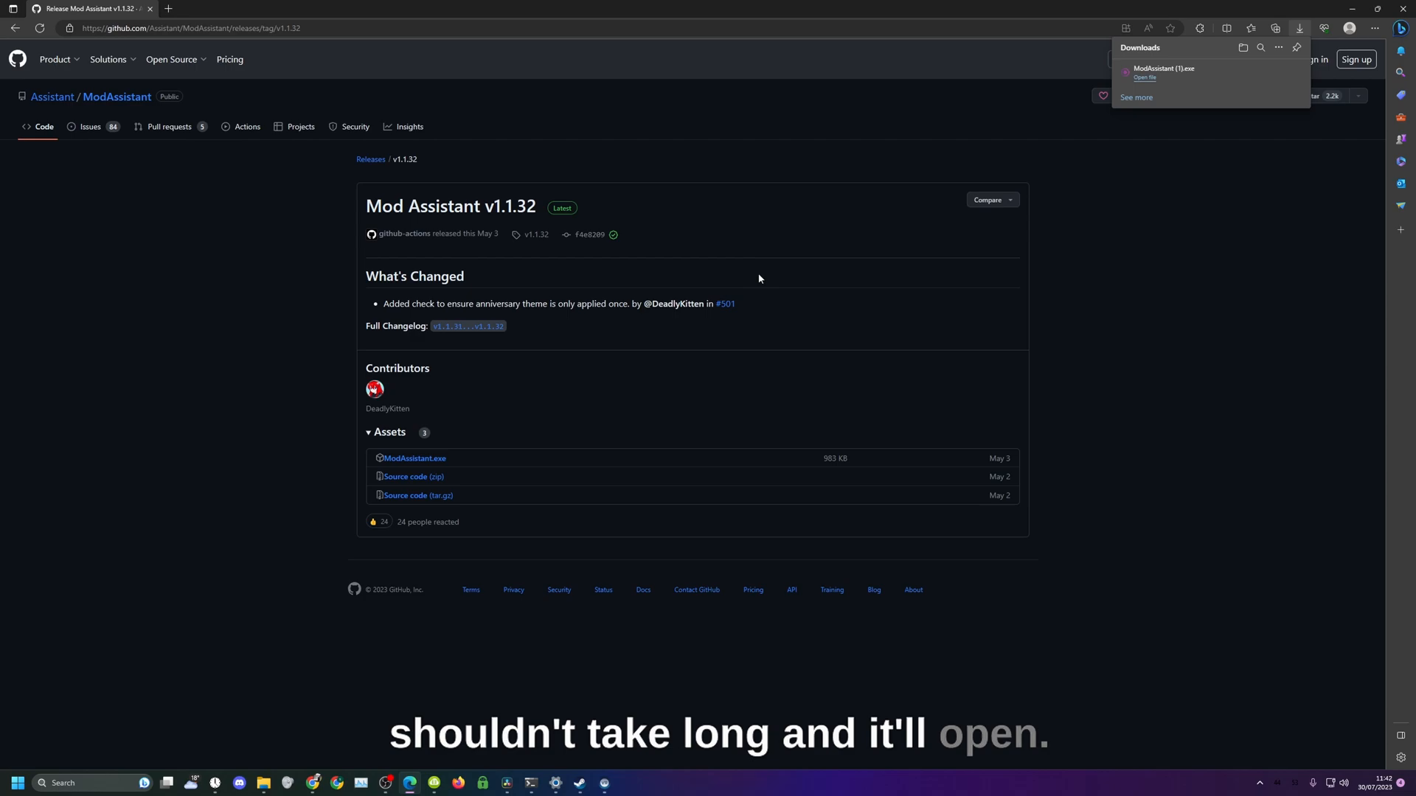
- Launch the downloaded ModAssistant.exe and agree to its modding terms
{"action": "left_click", "coordinate": [1143, 77]}
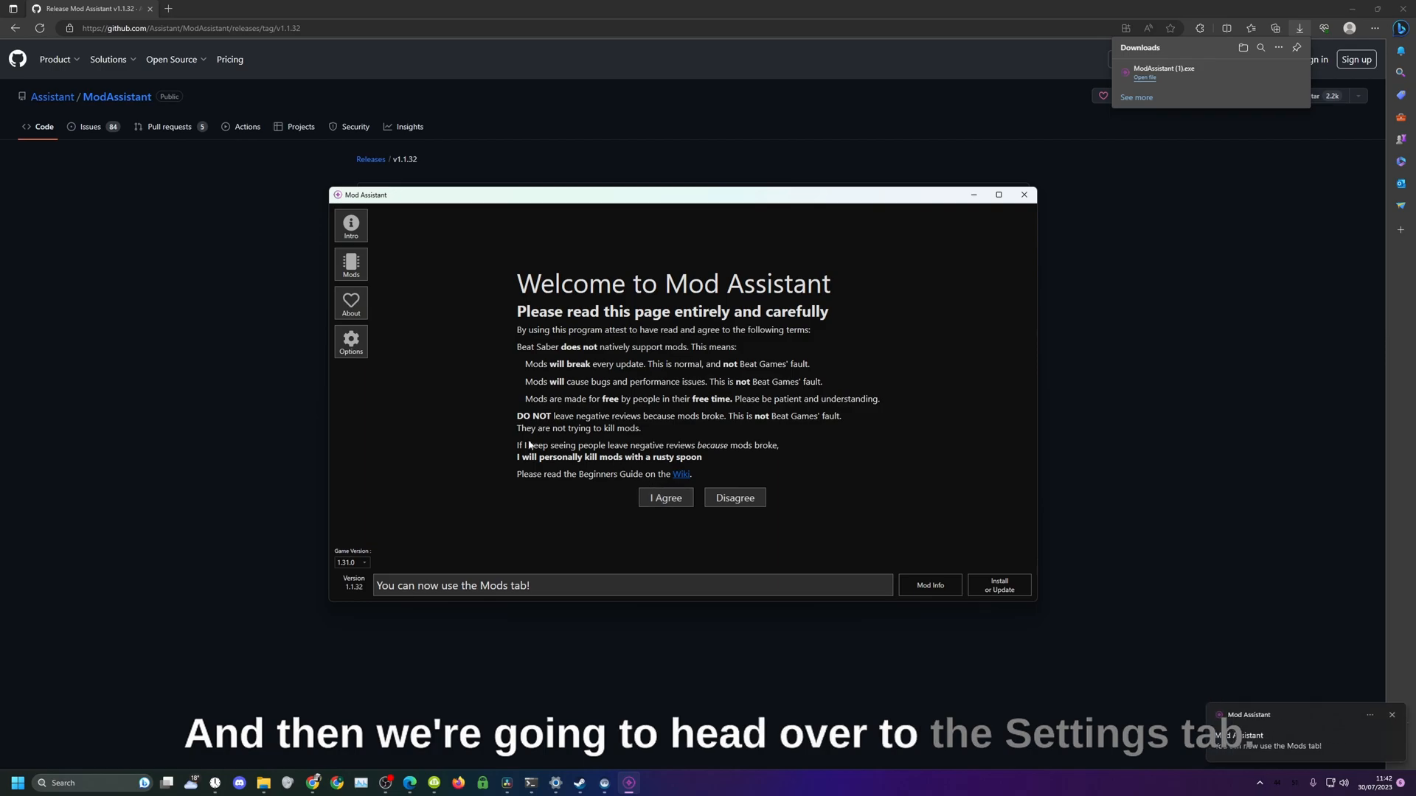
{"action": "left_click", "coordinate": [351, 342]}
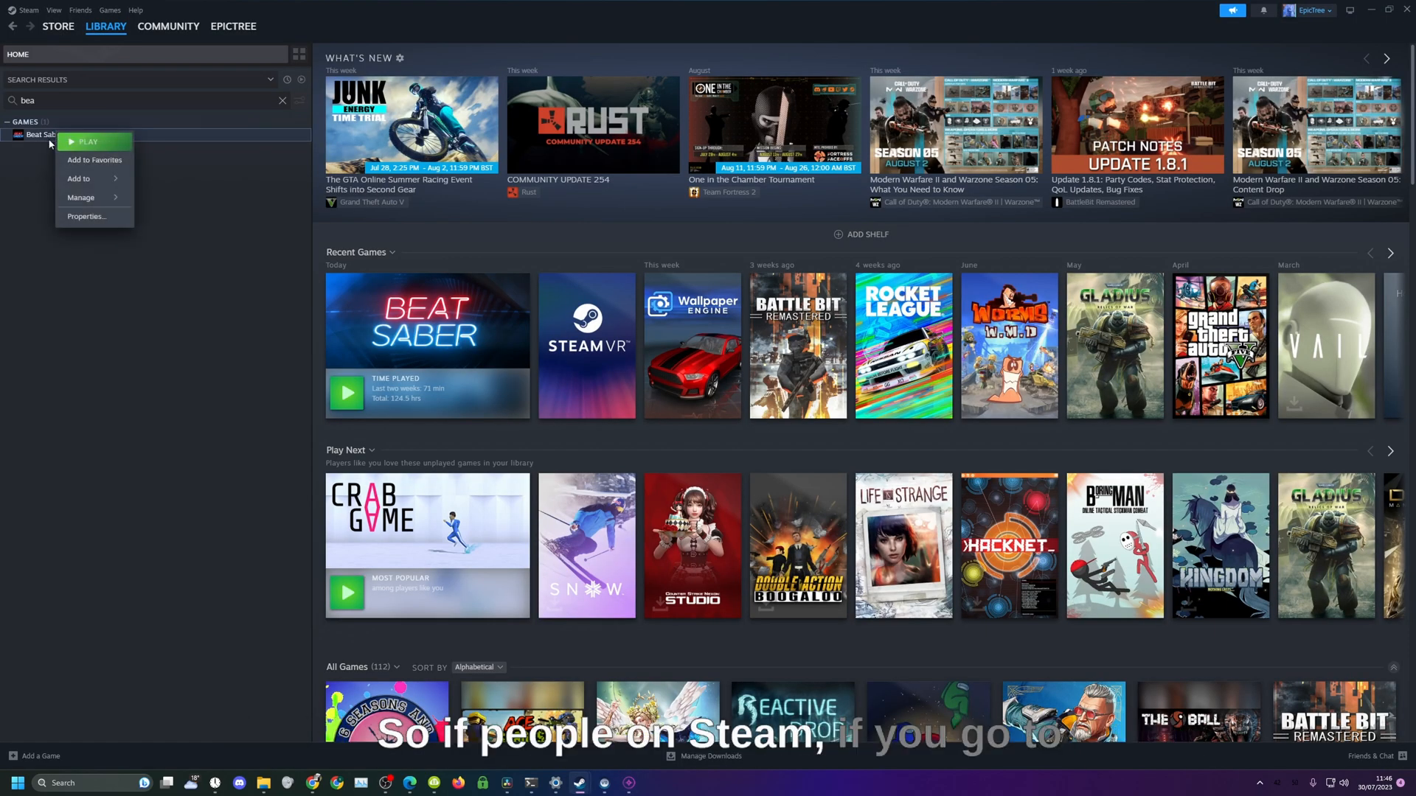
- Show Installed Files in Beat Saber's Steam properties
{"action": "left_click", "coordinate": [86, 217]}
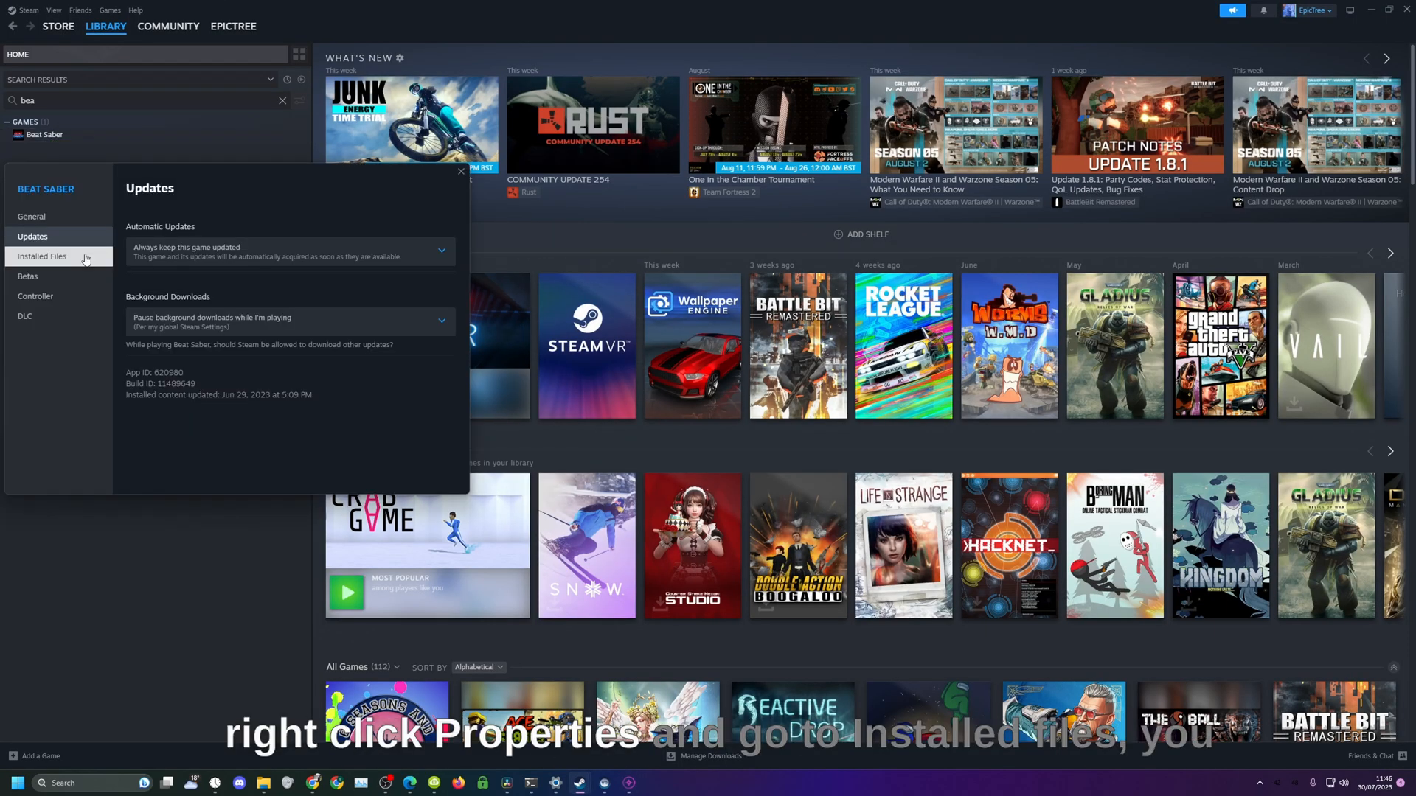
{"action": "left_click", "coordinate": [43, 257]}
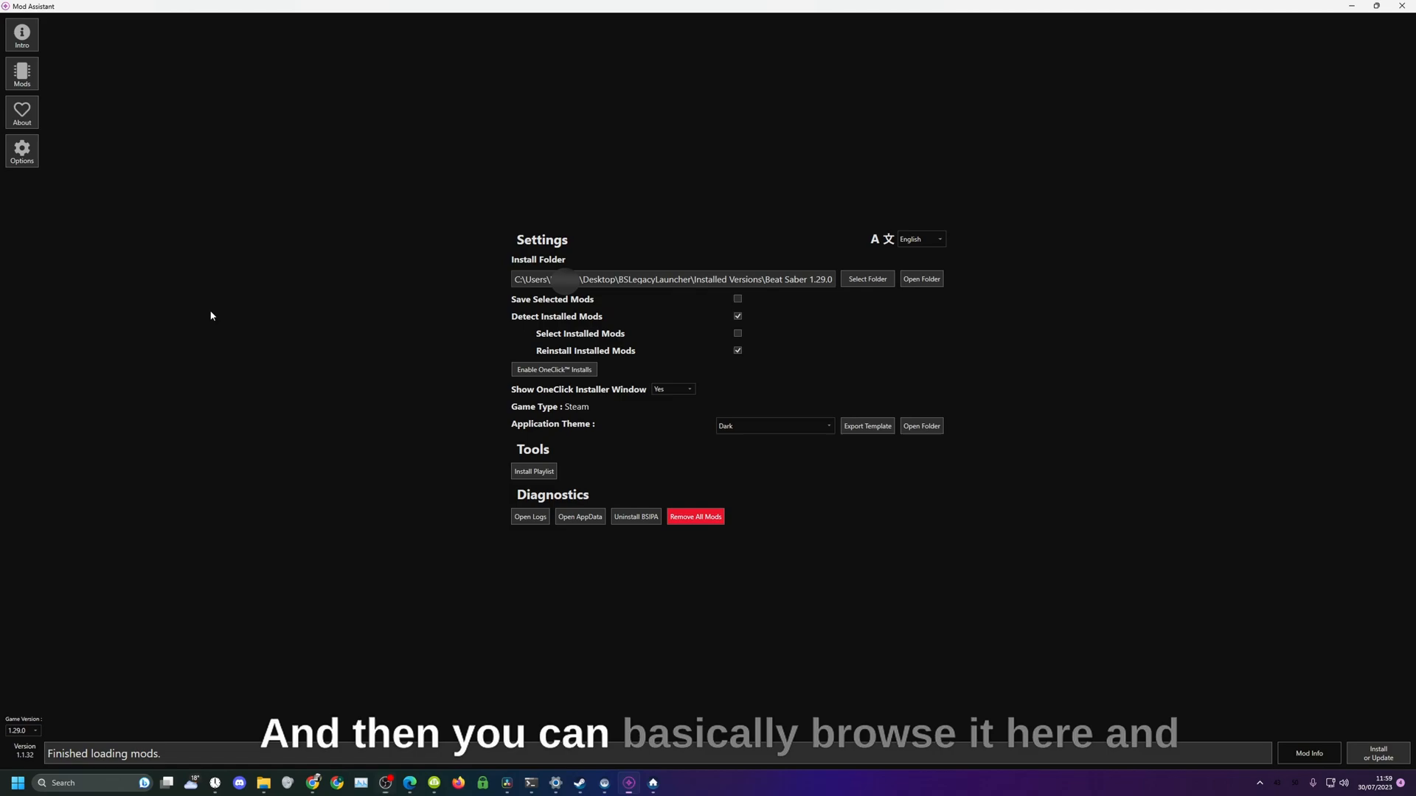
- Search the Mods list for 'saber', tick Saber Factory and install it
{"action": "left_click", "coordinate": [21, 74]}
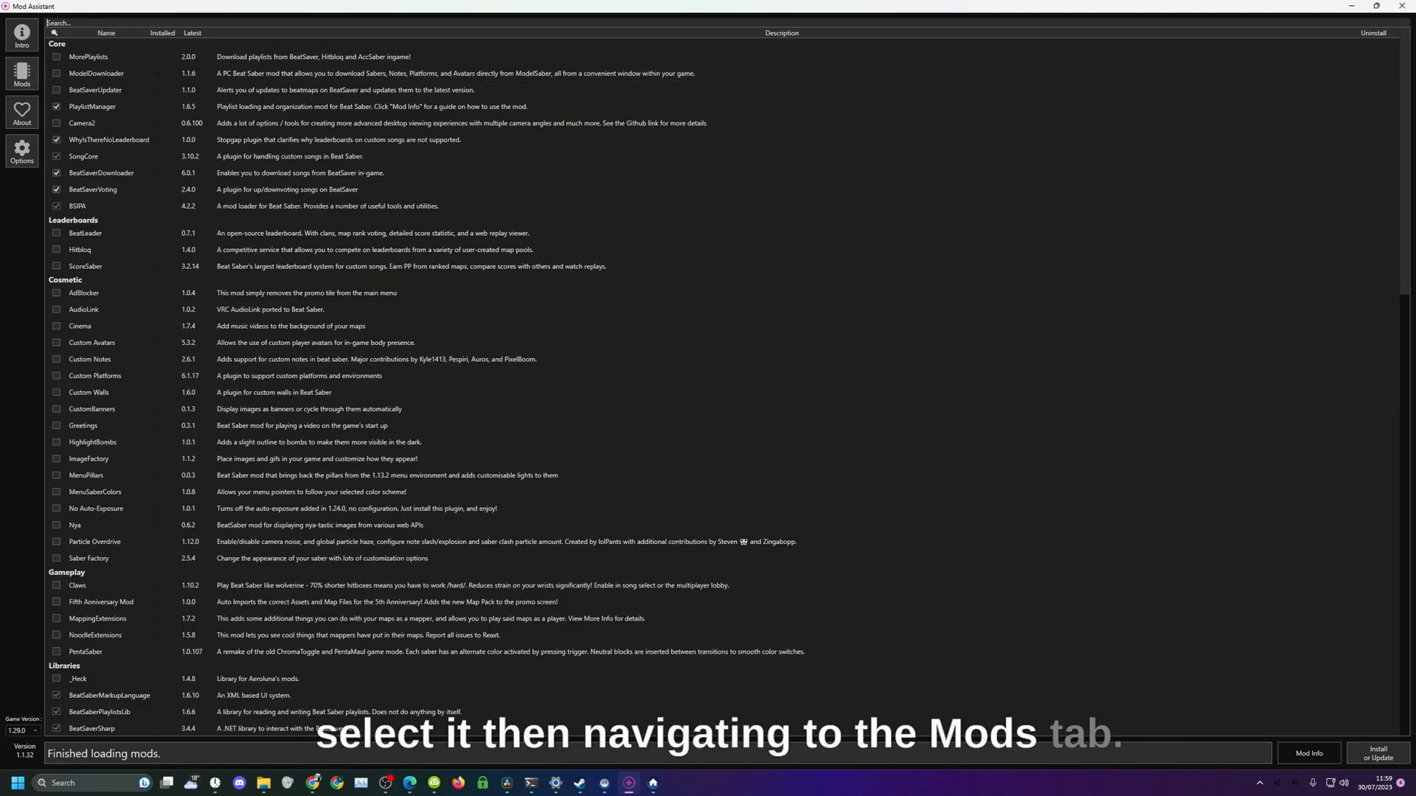
{"action": "type", "text": "saberfac"}
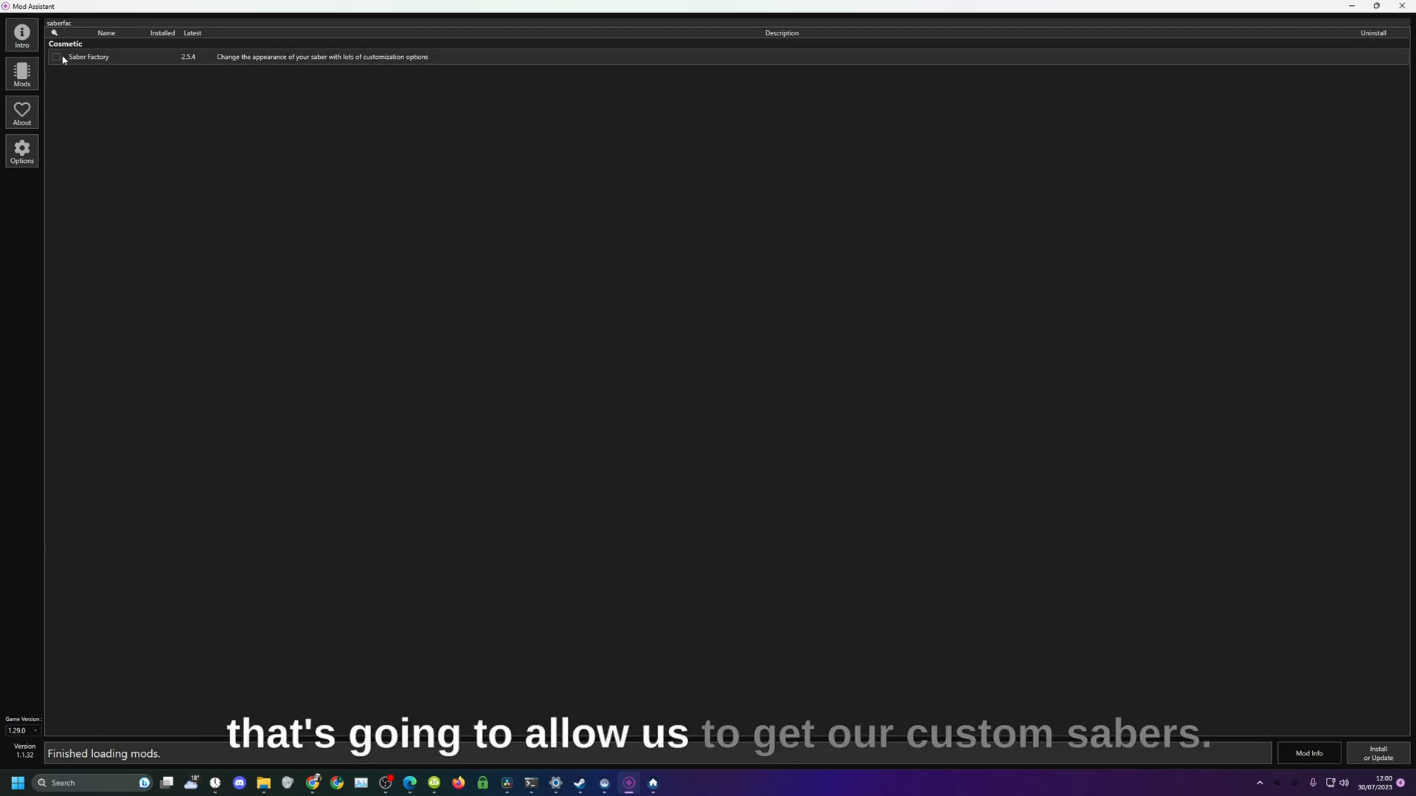
{"action": "left_click", "coordinate": [56, 57]}
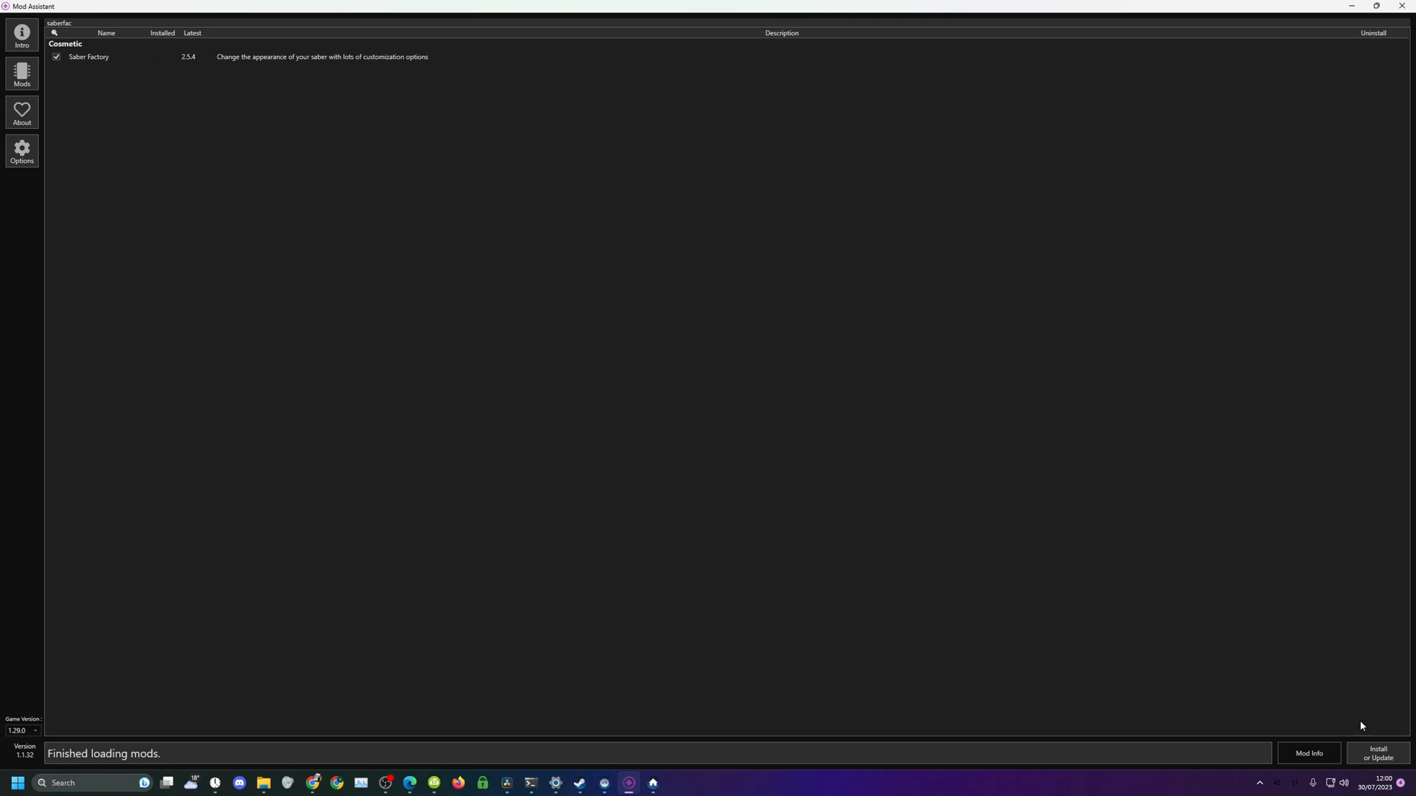
{"action": "left_click", "coordinate": [1377, 753]}
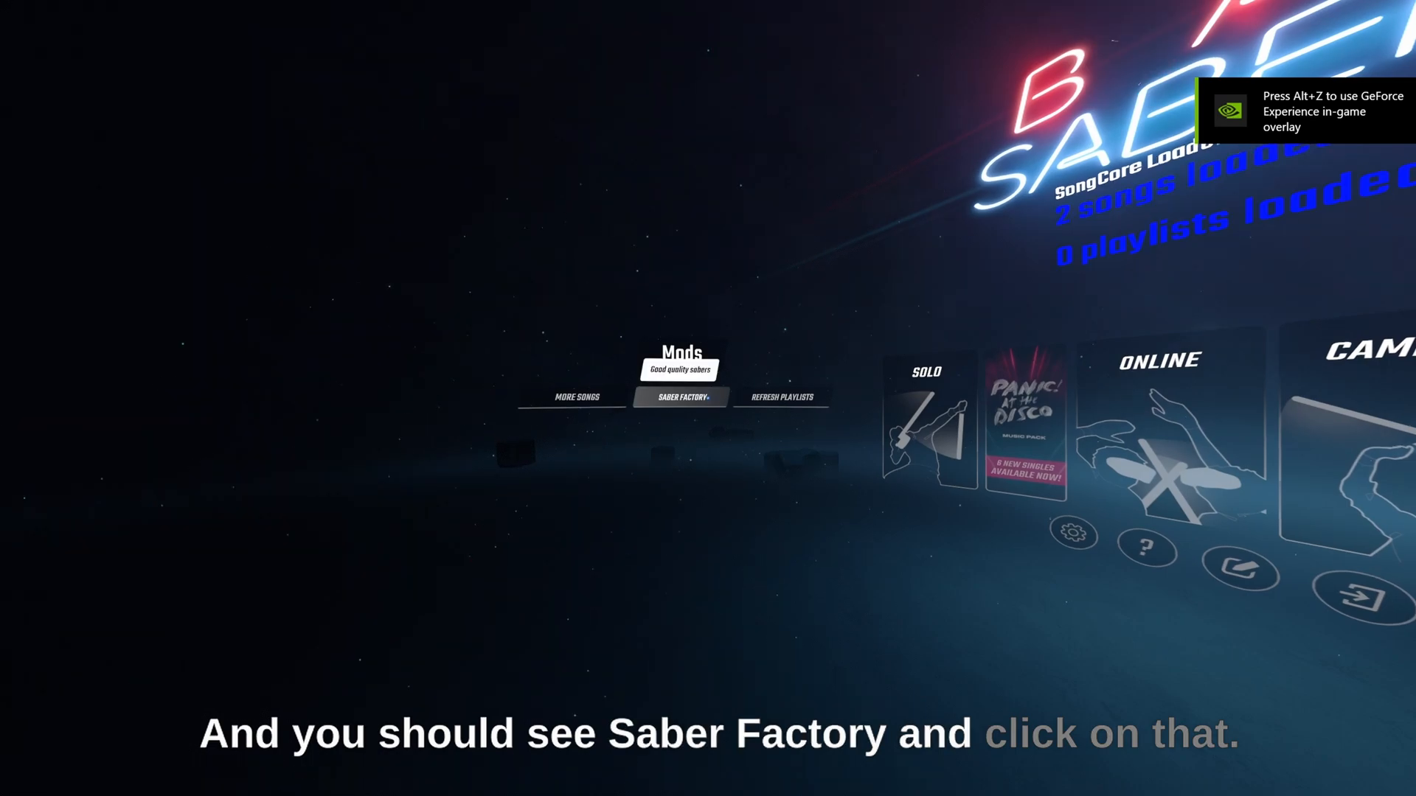
- Select Saber Factory under Mods in Beat Saber's main menu
{"action": "left_click", "coordinate": [679, 397]}
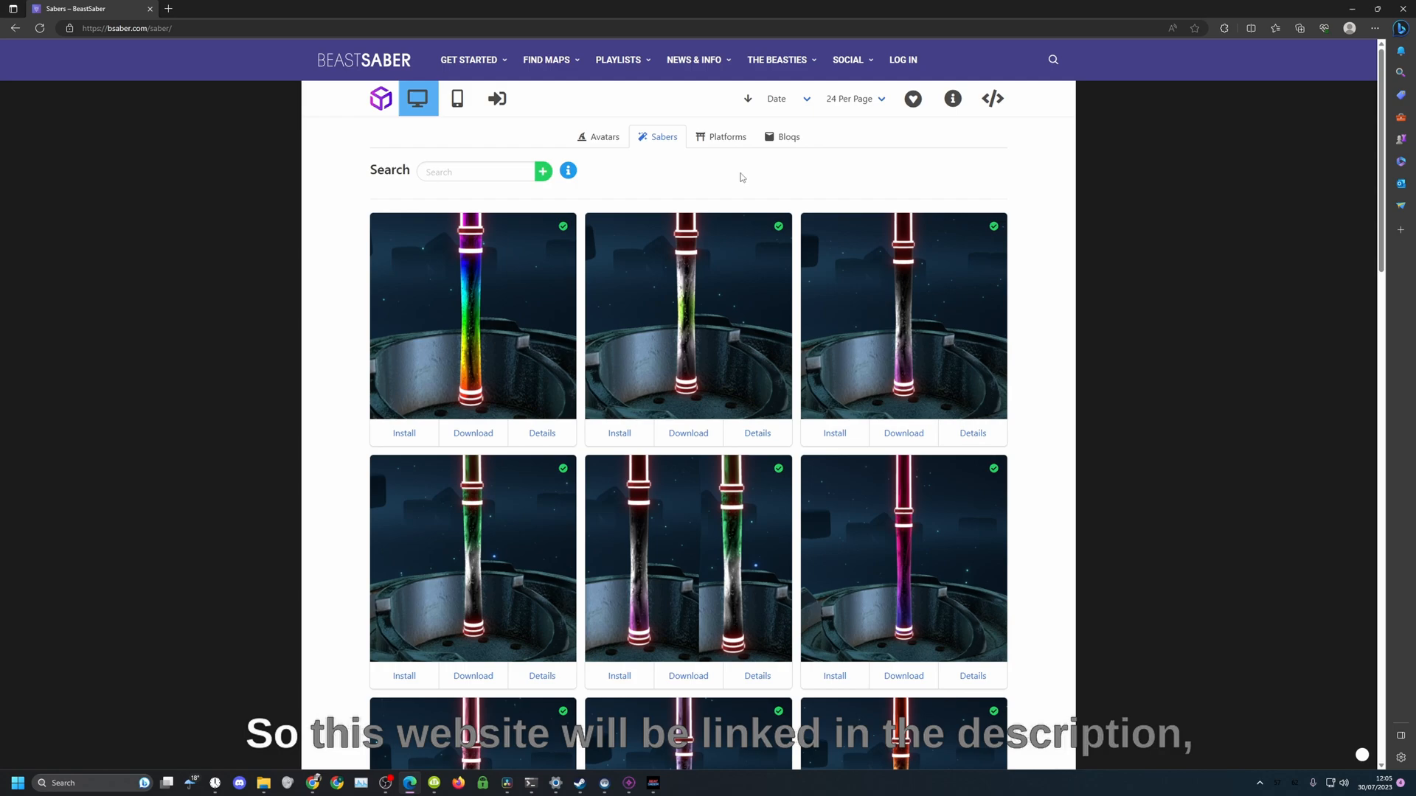
{"action": "scroll", "scroll_direction": "down", "scroll_amount": 3}
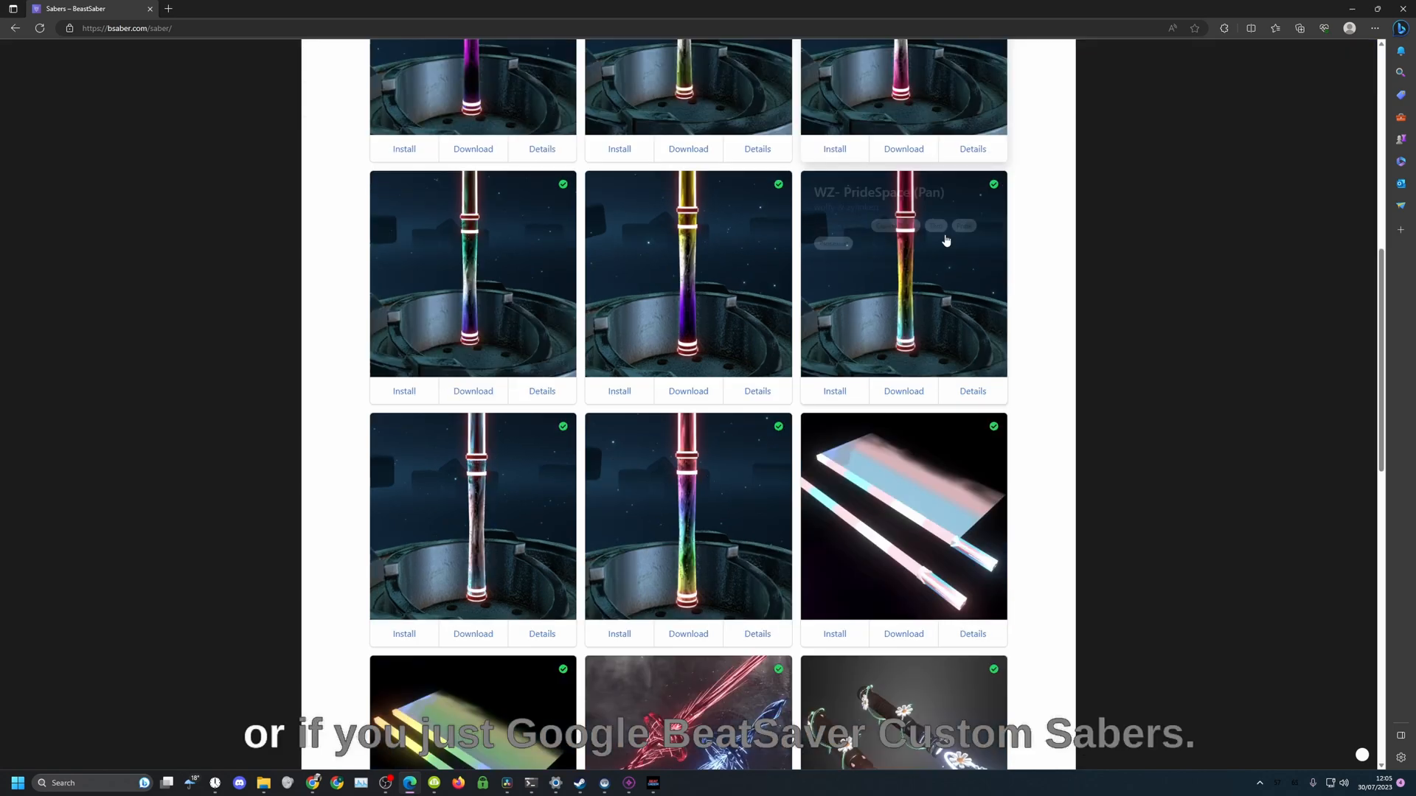
{"action": "scroll", "scroll_direction": "down", "scroll_amount": 3}
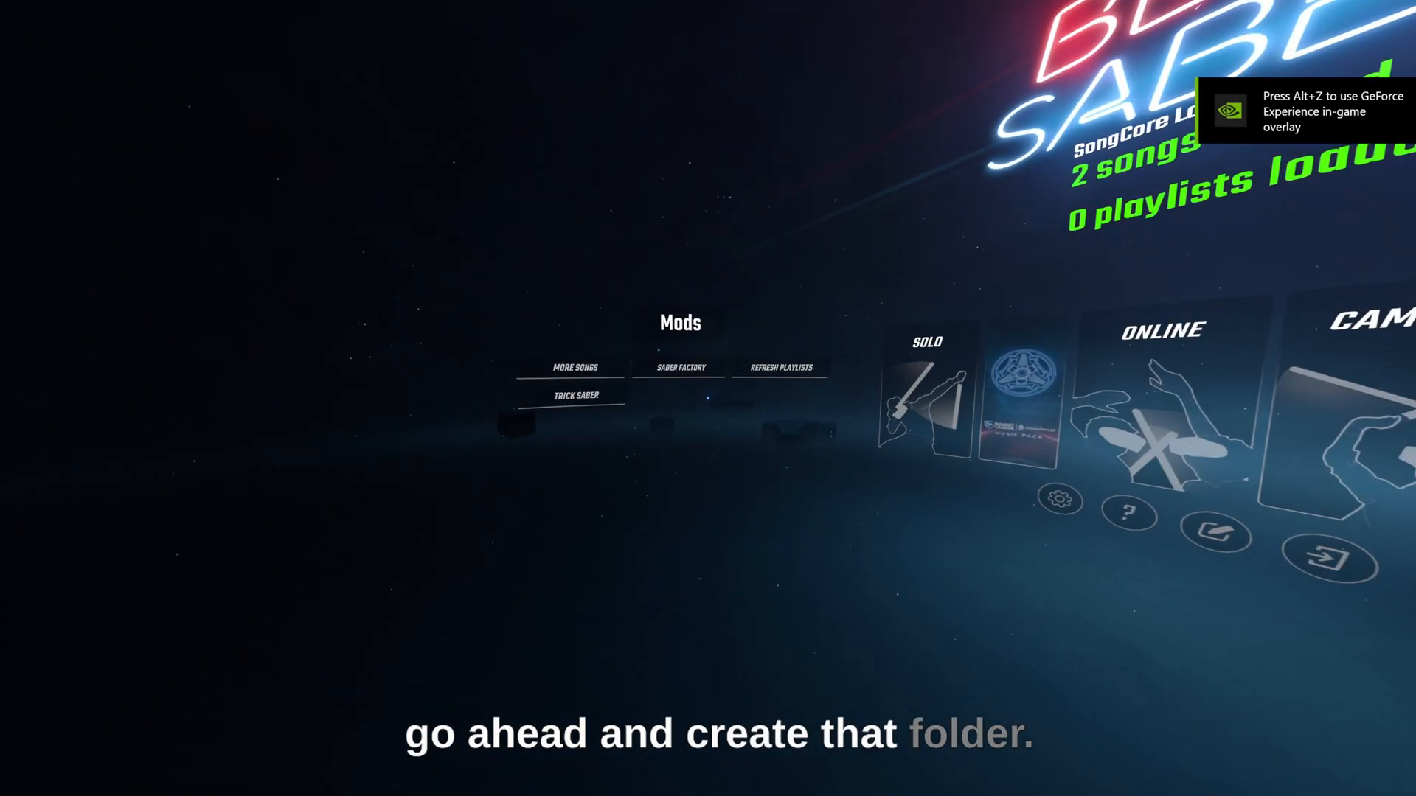
- Select Saber Factory in the main menu's Mods panel to view the custom sabers
{"action": "left_click", "coordinate": [679, 367]}
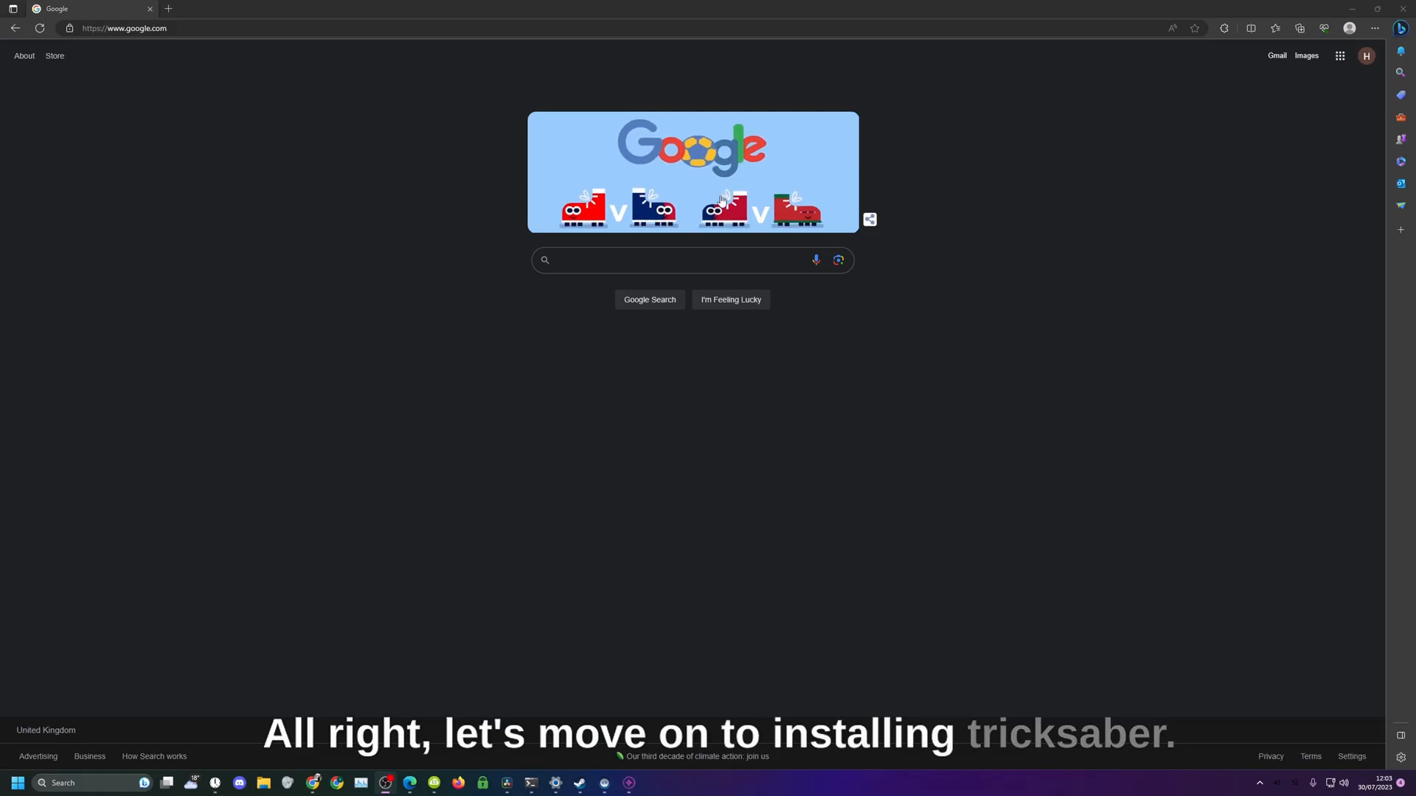
- Search 'trick saber beat saber' and download the TrickSaber 1.1.3 zip from GitHub releases
{"action": "type", "text": "trick"}
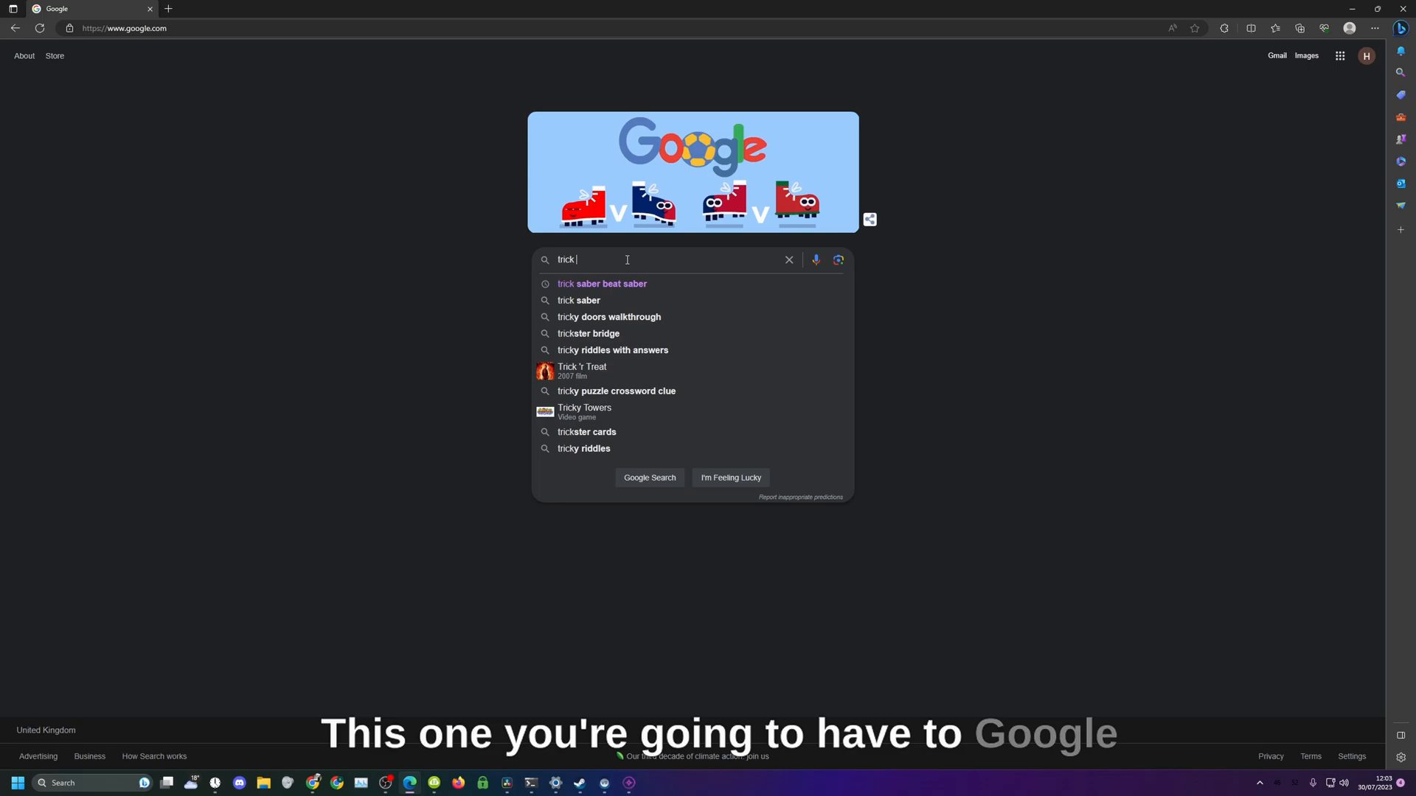
{"action": "left_click", "coordinate": [602, 283]}
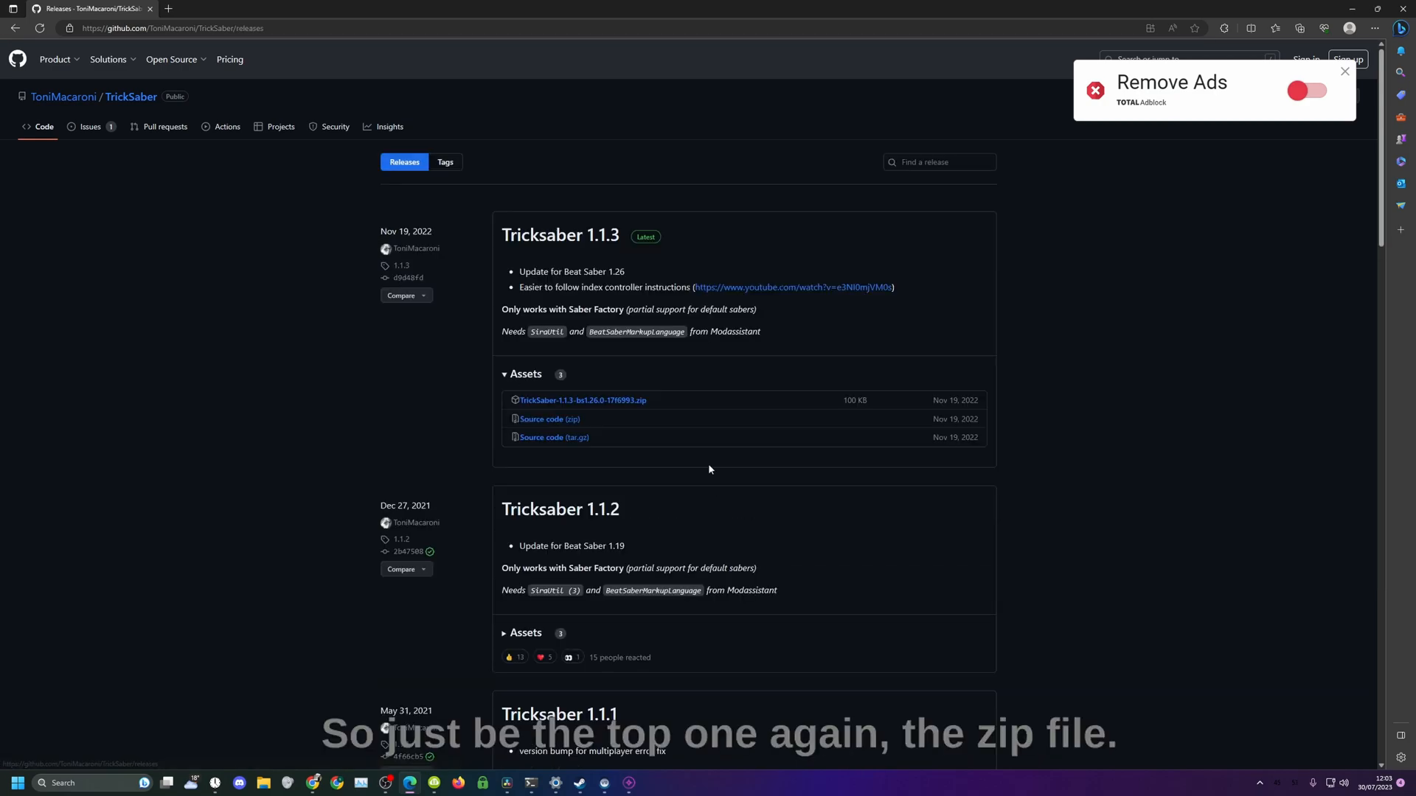
{"action": "left_click", "coordinate": [582, 400]}
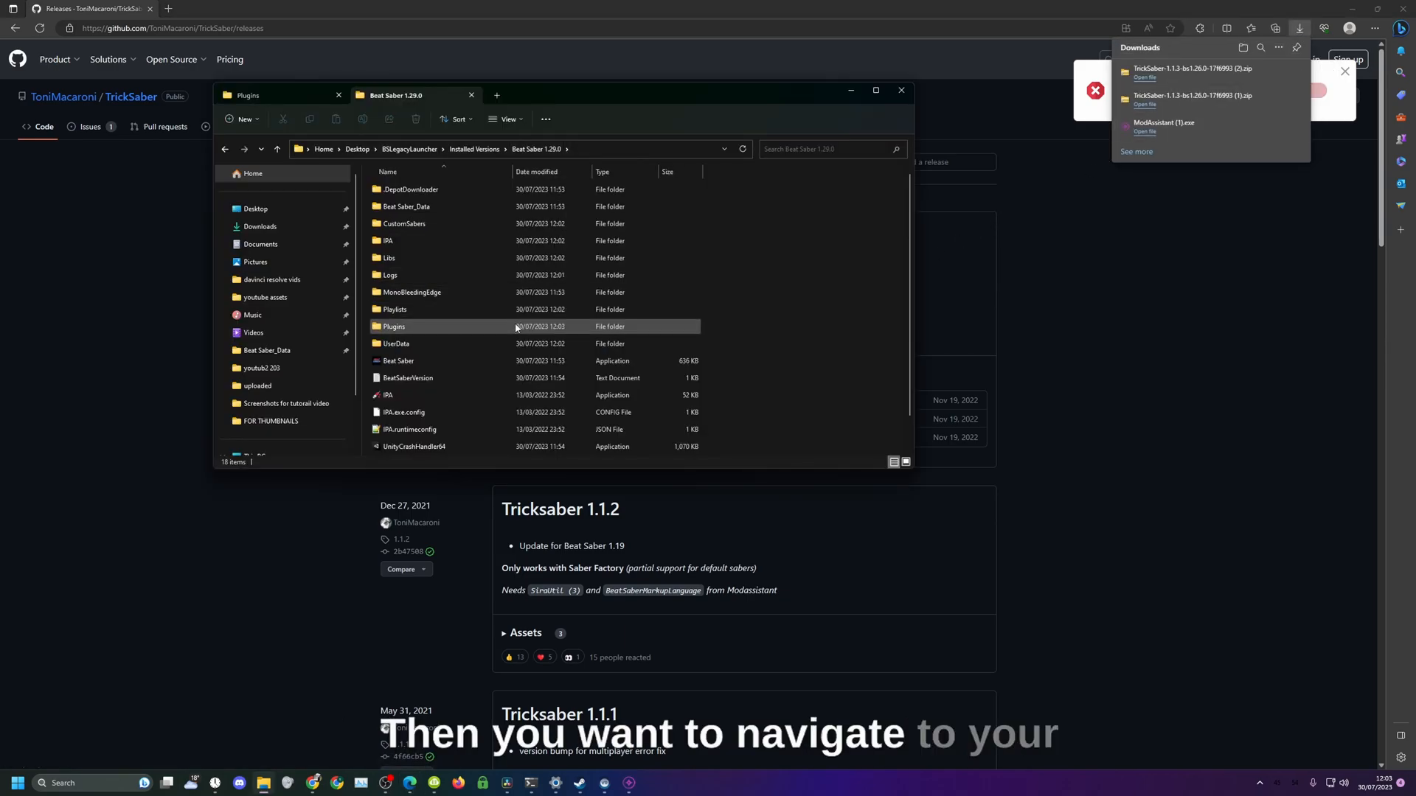
- Open the Plugins folder in the Beat Saber 1.29.0 install directory
{"action": "left_click", "coordinate": [394, 309]}
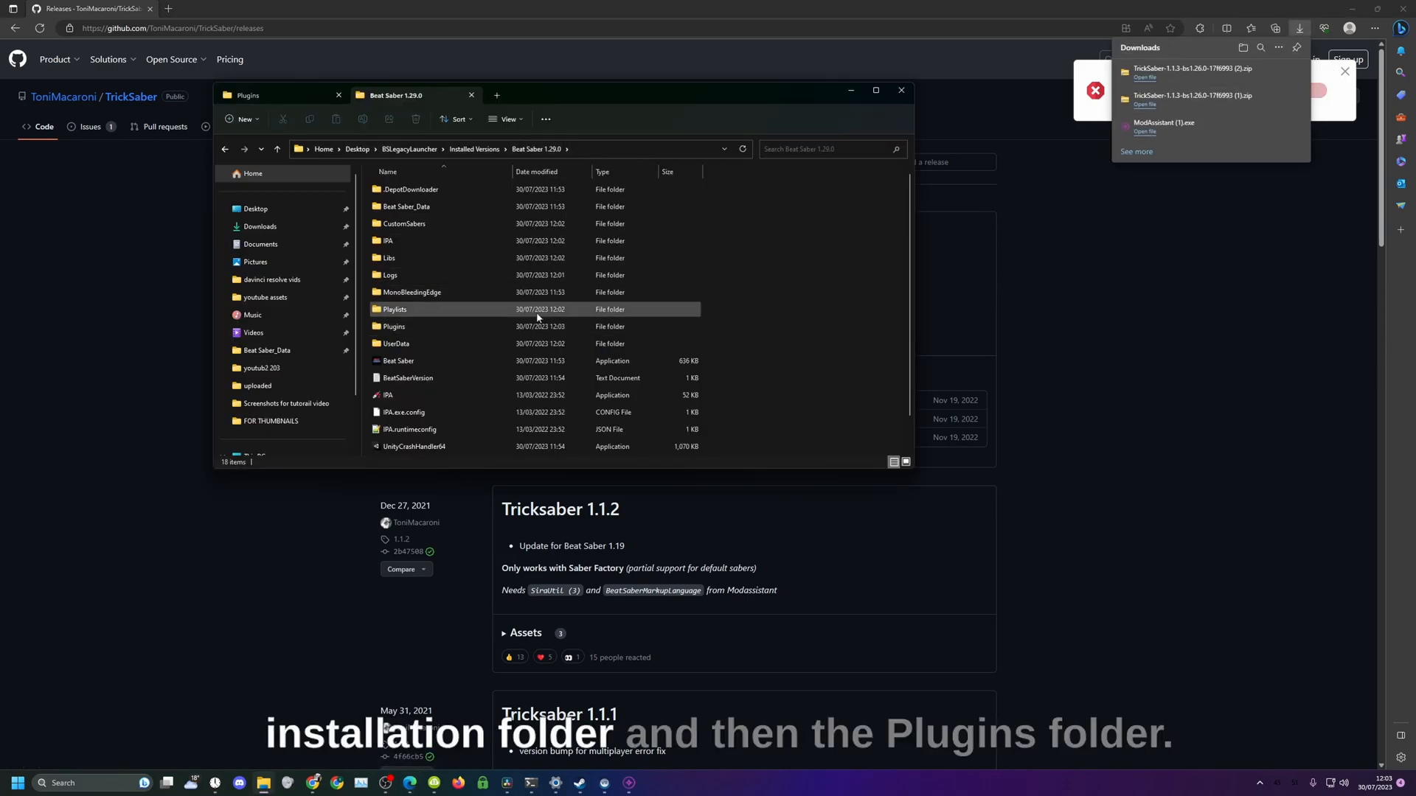
{"action": "double_click", "coordinate": [394, 327]}
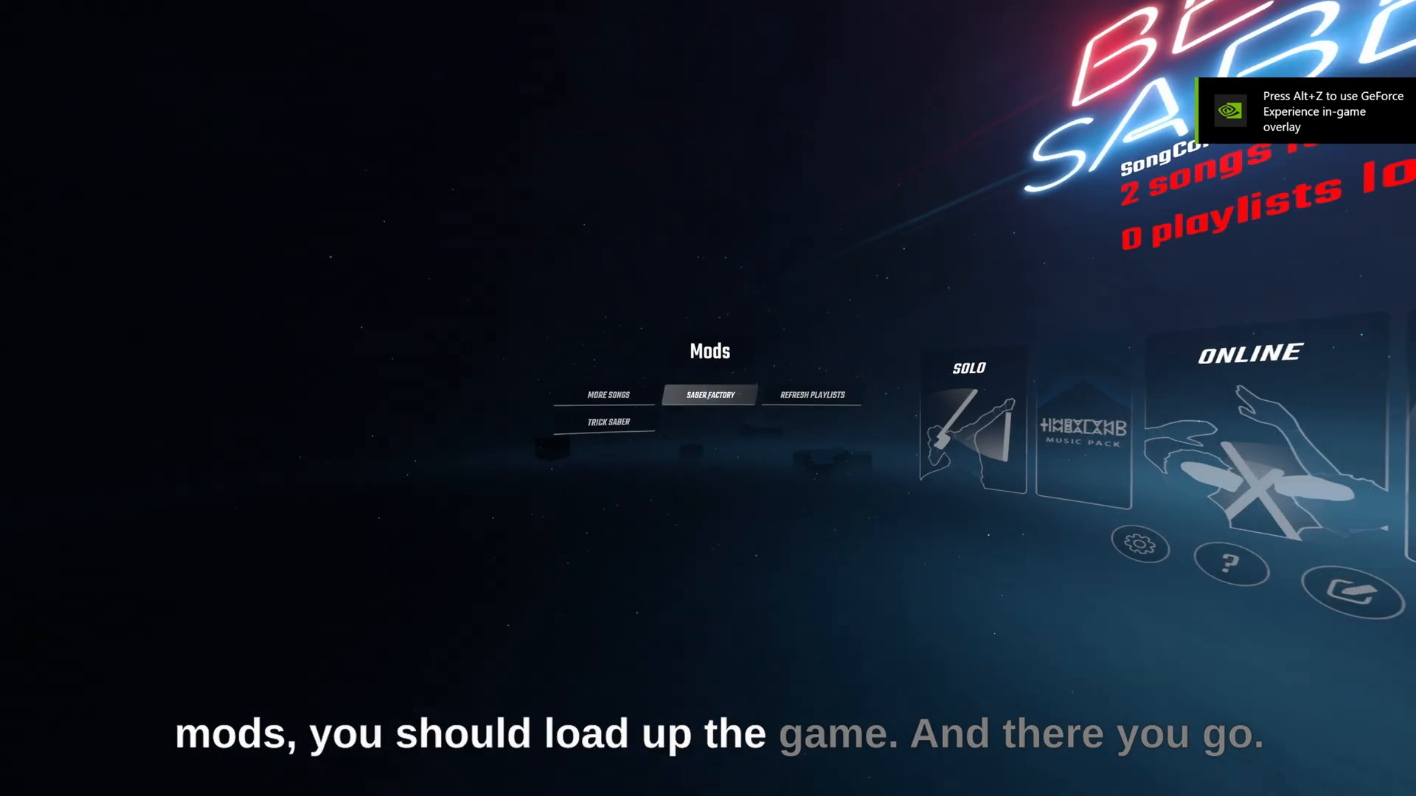
- Open Trick Saber from the Mods panel to show Throw and Spin bindings
{"action": "left_click", "coordinate": [606, 422]}
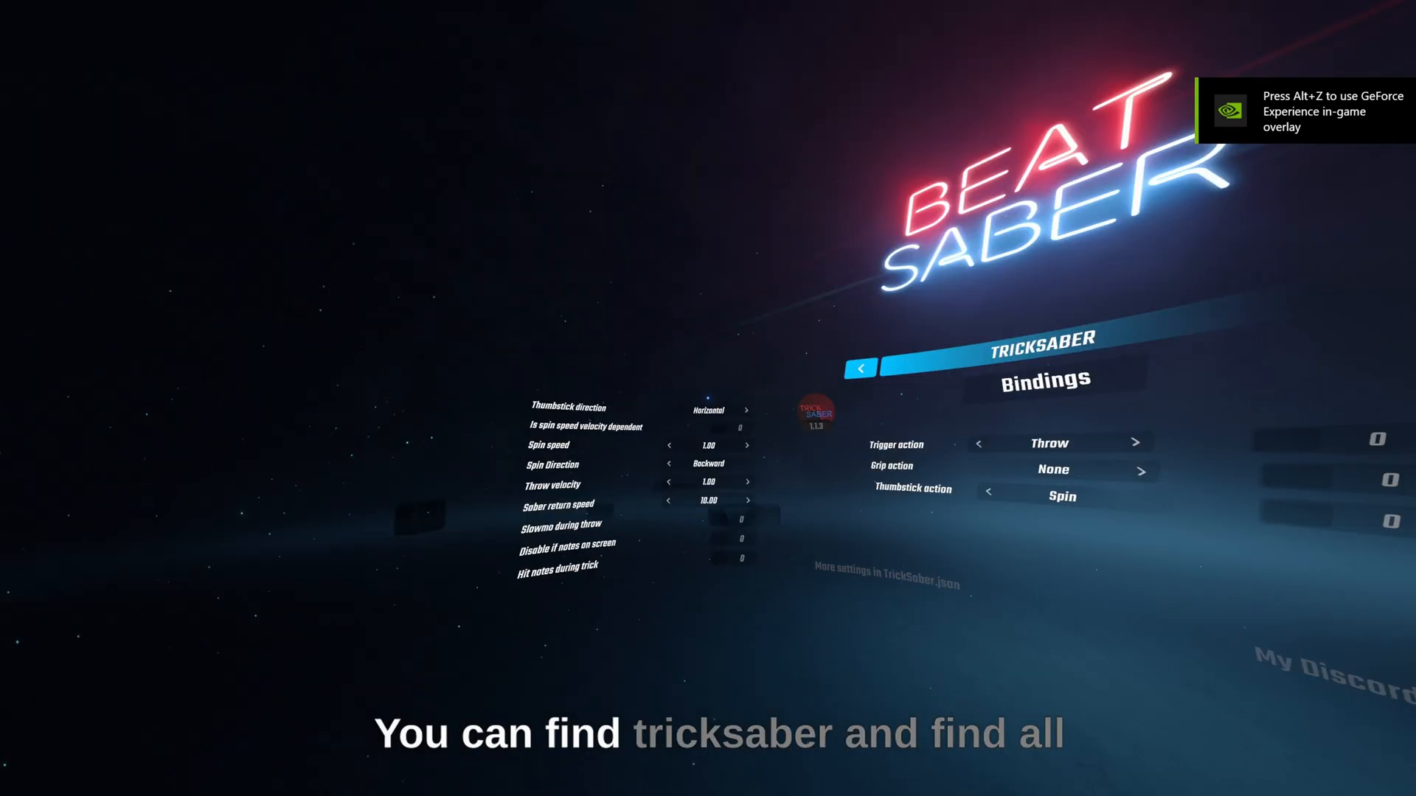